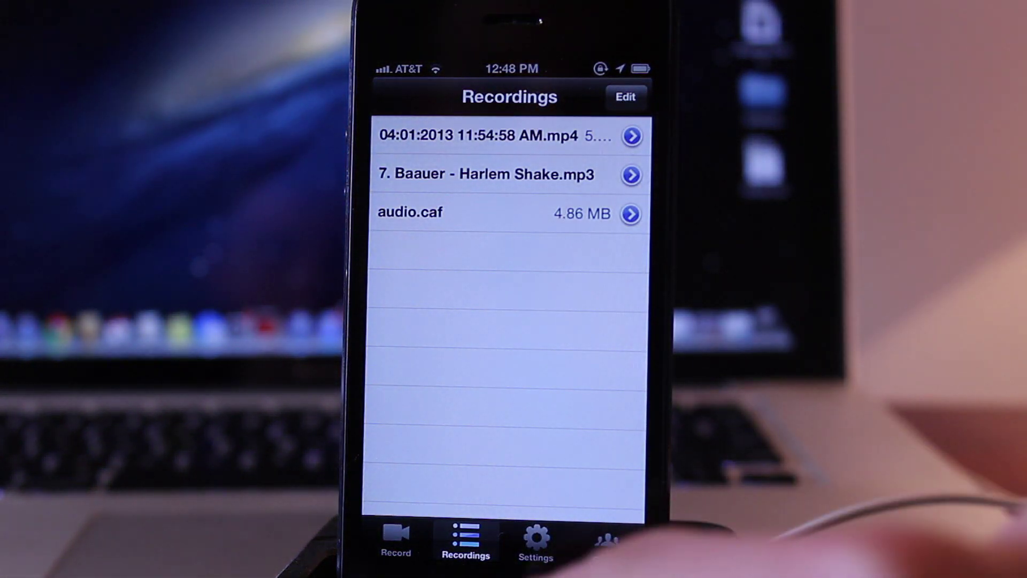
# Step: Switch from the recordings list to the Settings page showing screen-only recording, native video size and stereo audio
pyautogui.click(535, 535)
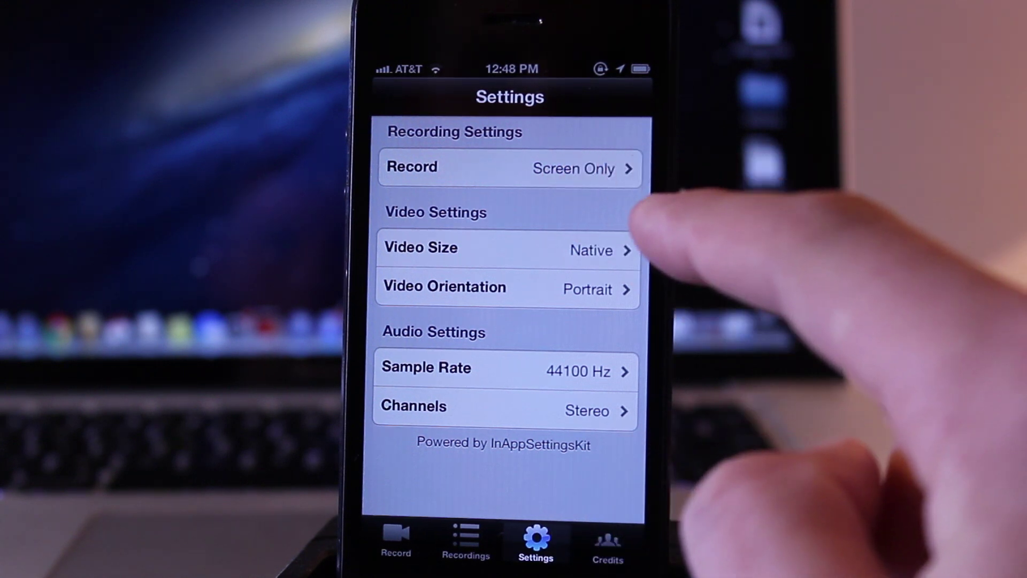
# Step: Show the Credits page listing the developers and their contributions
pyautogui.click(509, 248)
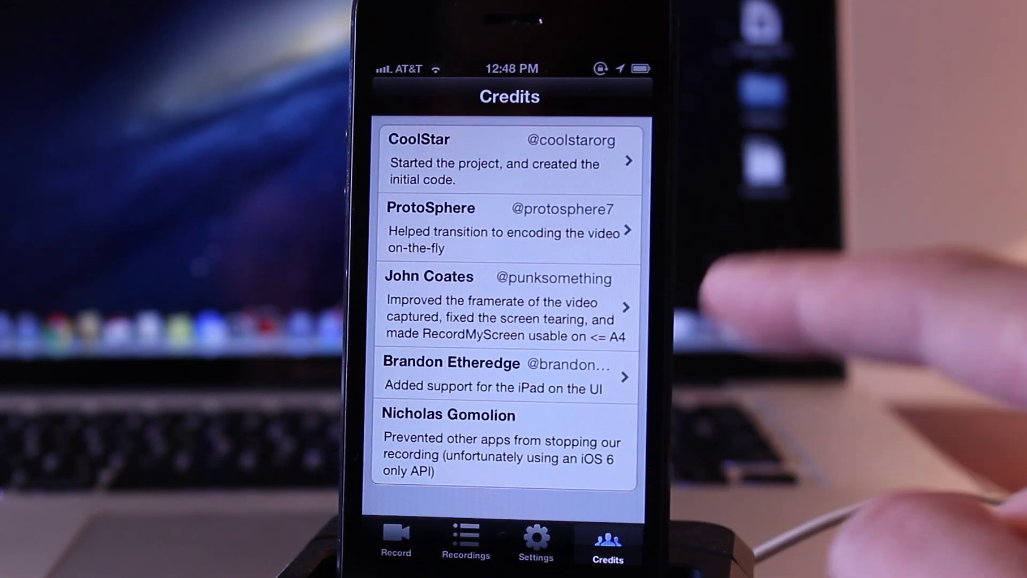
# Step: Start a screen recording from the Record page so the timer counts past 22 seconds
pyautogui.click(394, 541)
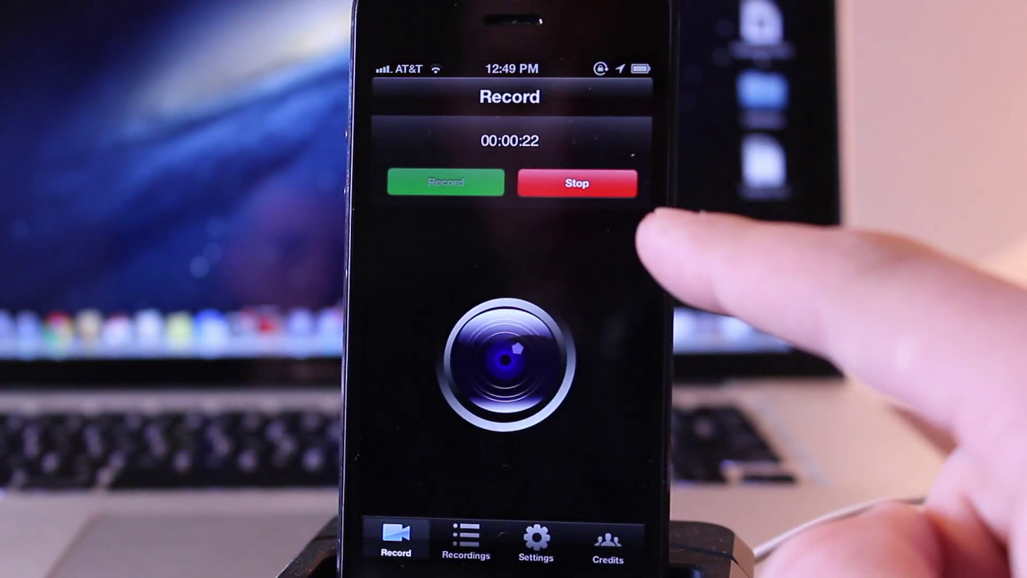
# Step: Play a saved .mp4 recording showing the iPhone's General settings under the red banner
pyautogui.click(577, 183)
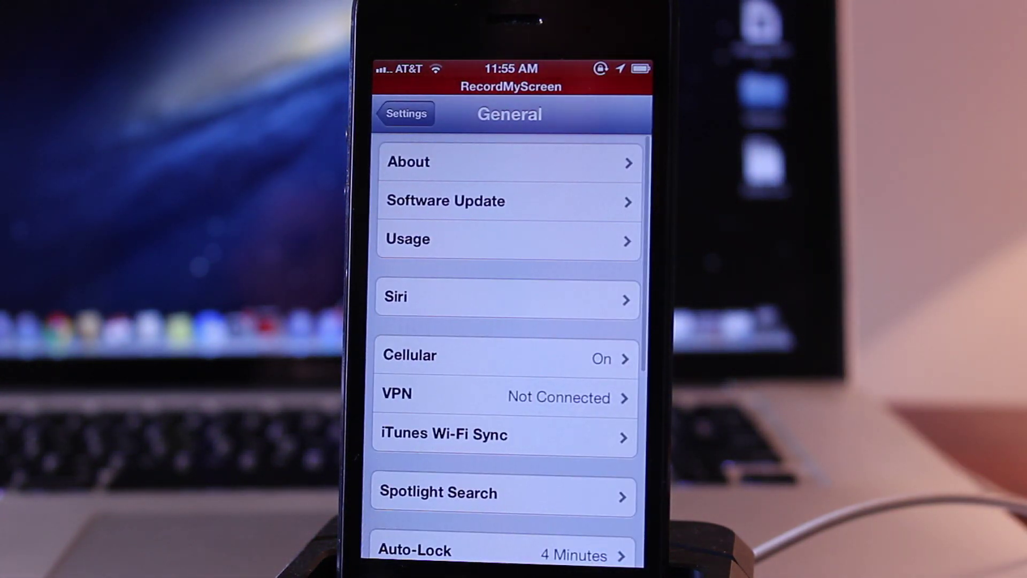
# Step: Continue the playback onto the home screen pages, paging right across them
pyautogui.click(509, 239)
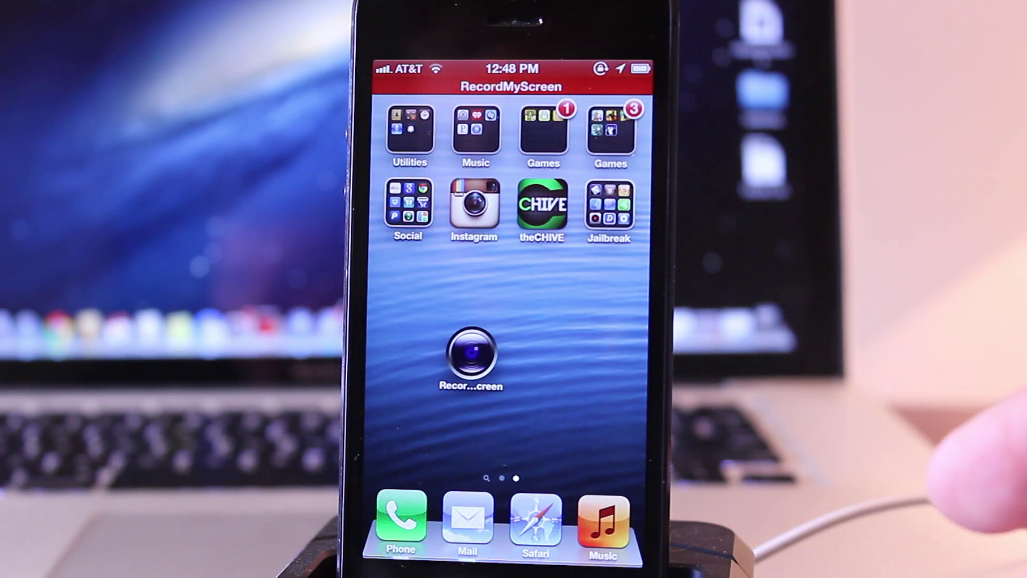
pyautogui.hscroll(3)
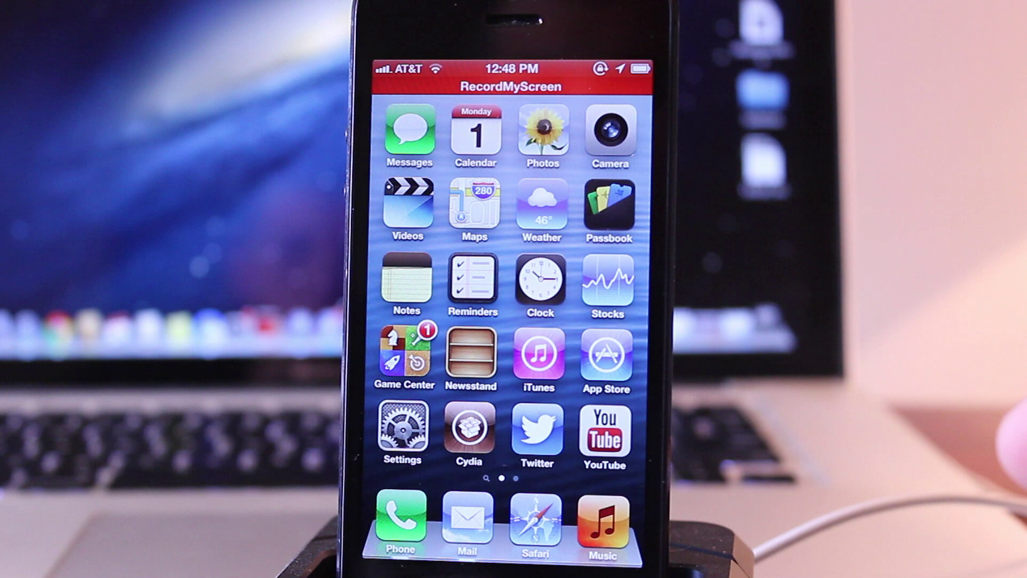